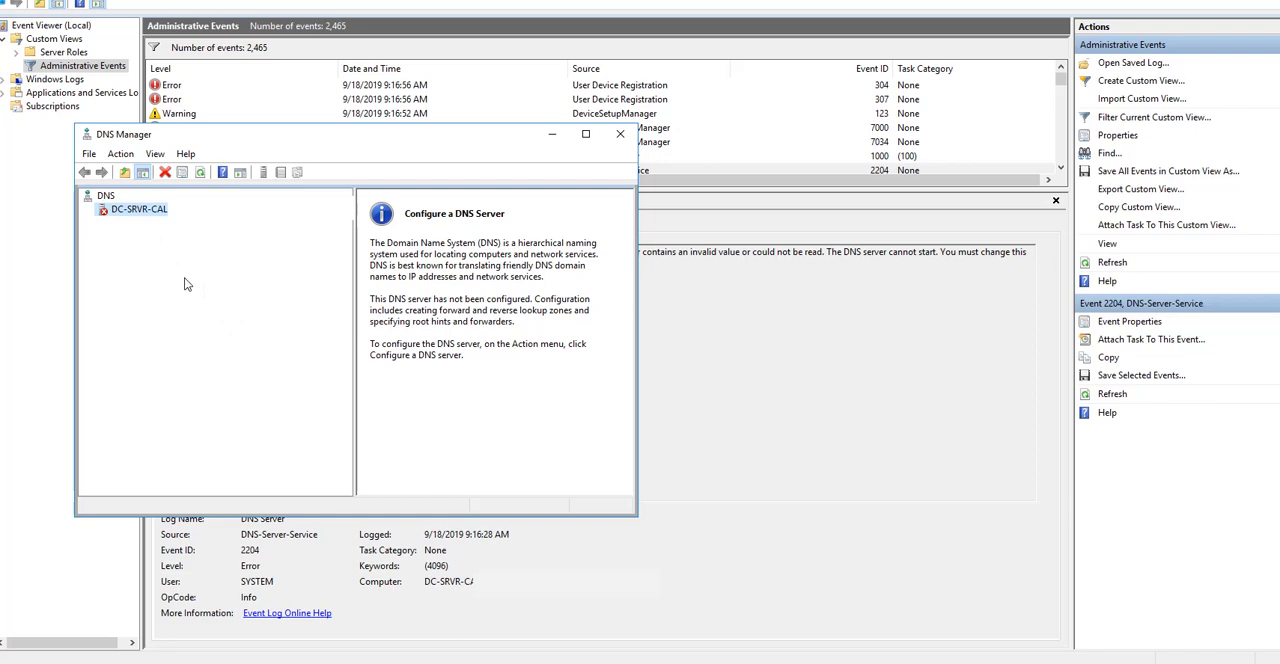
mouse_move(212, 268)
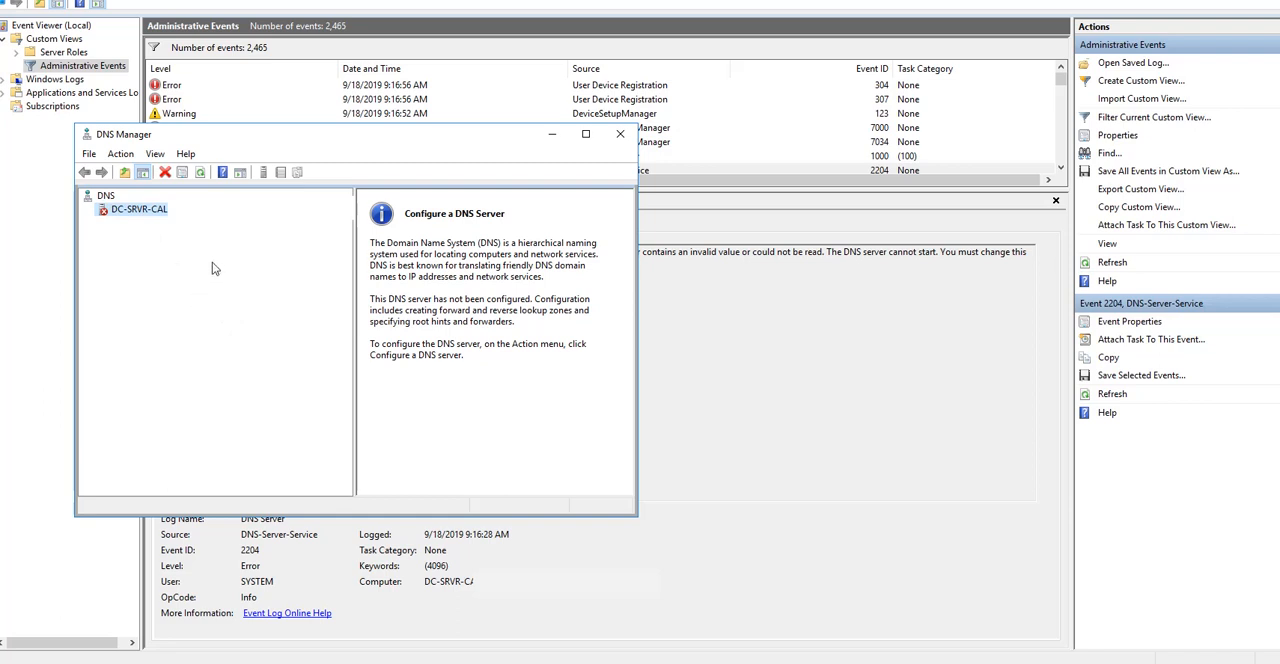
mouse_move(256, 246)
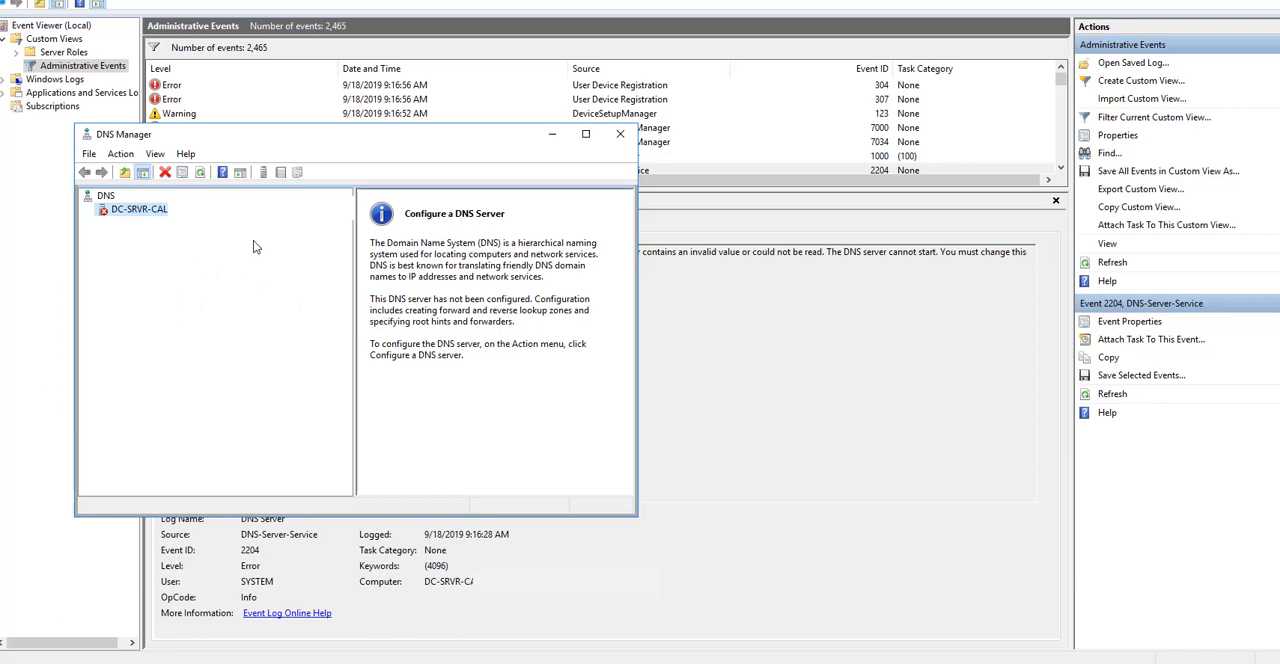
Start the DNS Server service via All Tasks and dismiss the error 1067 failure message.
right_click(140, 208)
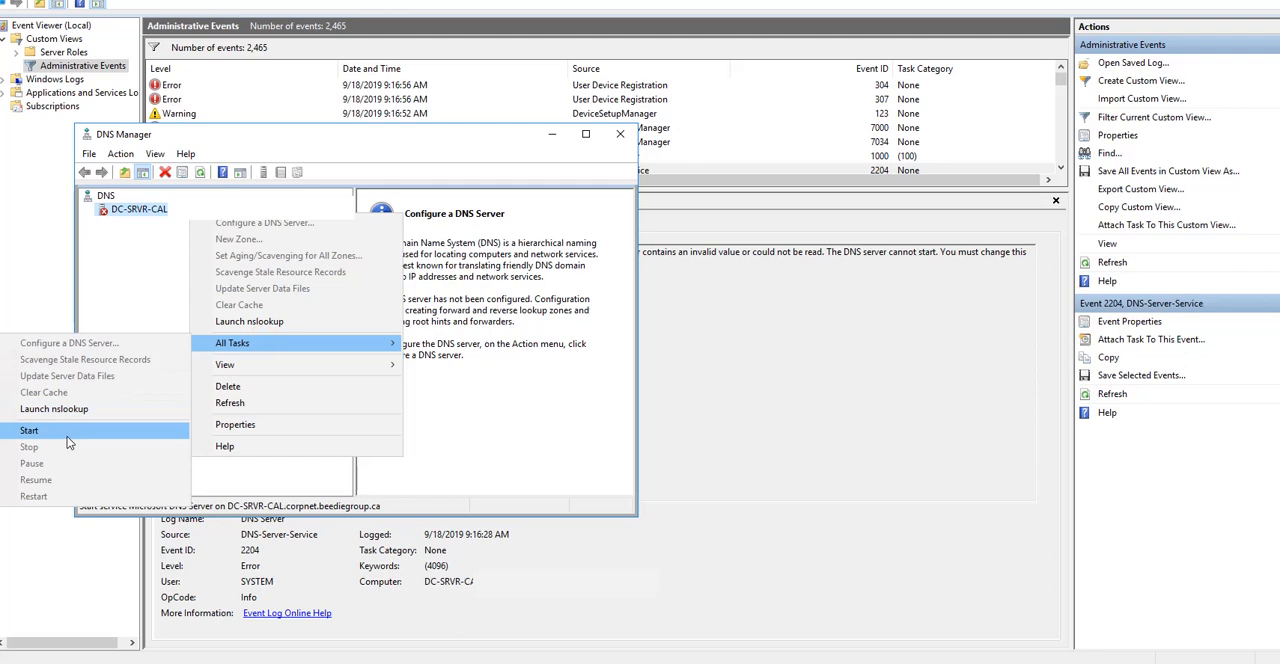
left_click(28, 430)
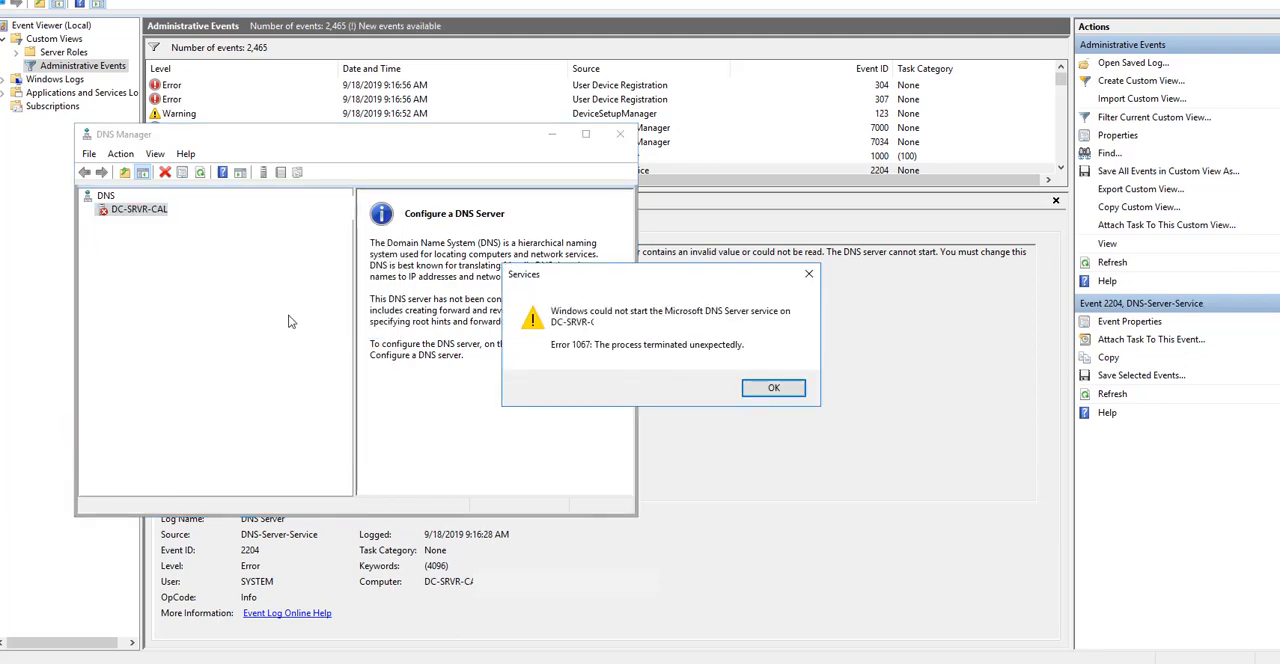
mouse_move(630, 358)
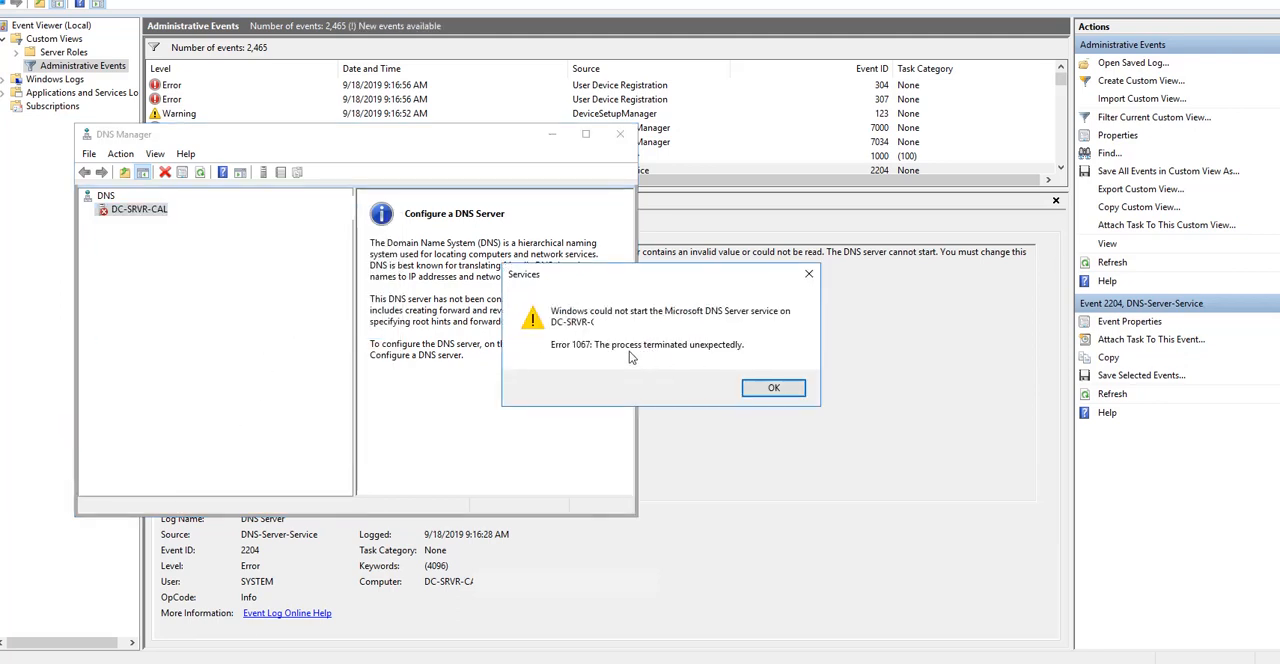
mouse_move(680, 356)
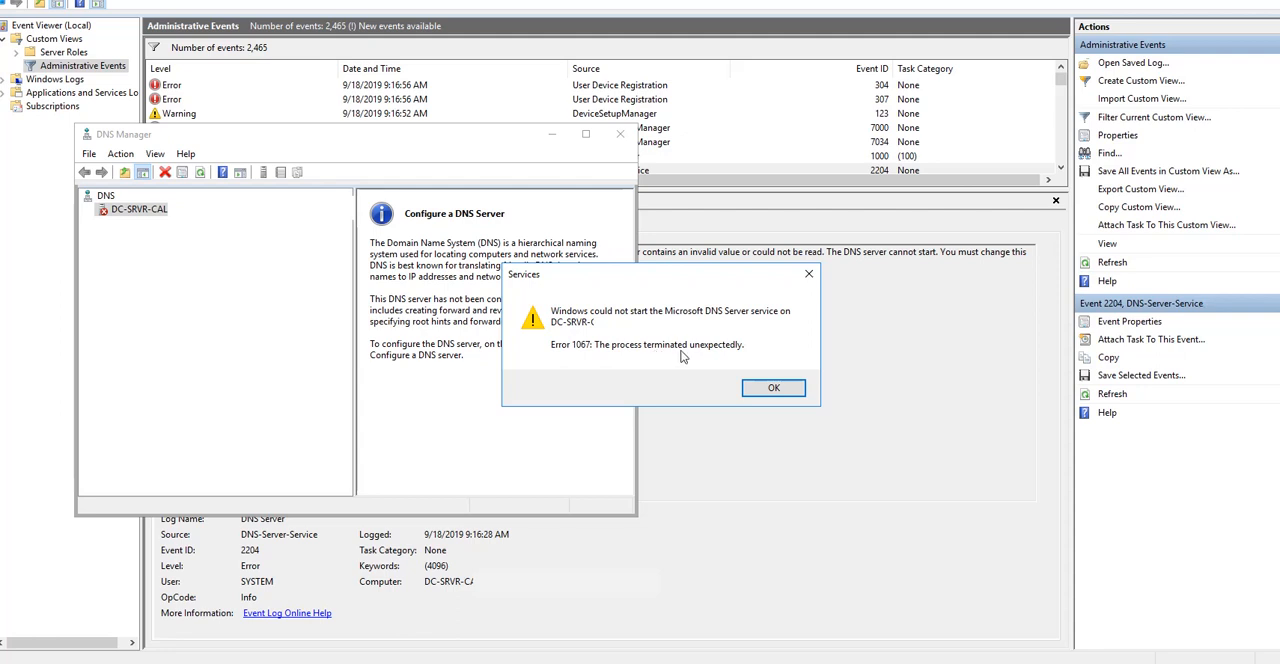
left_click(772, 388)
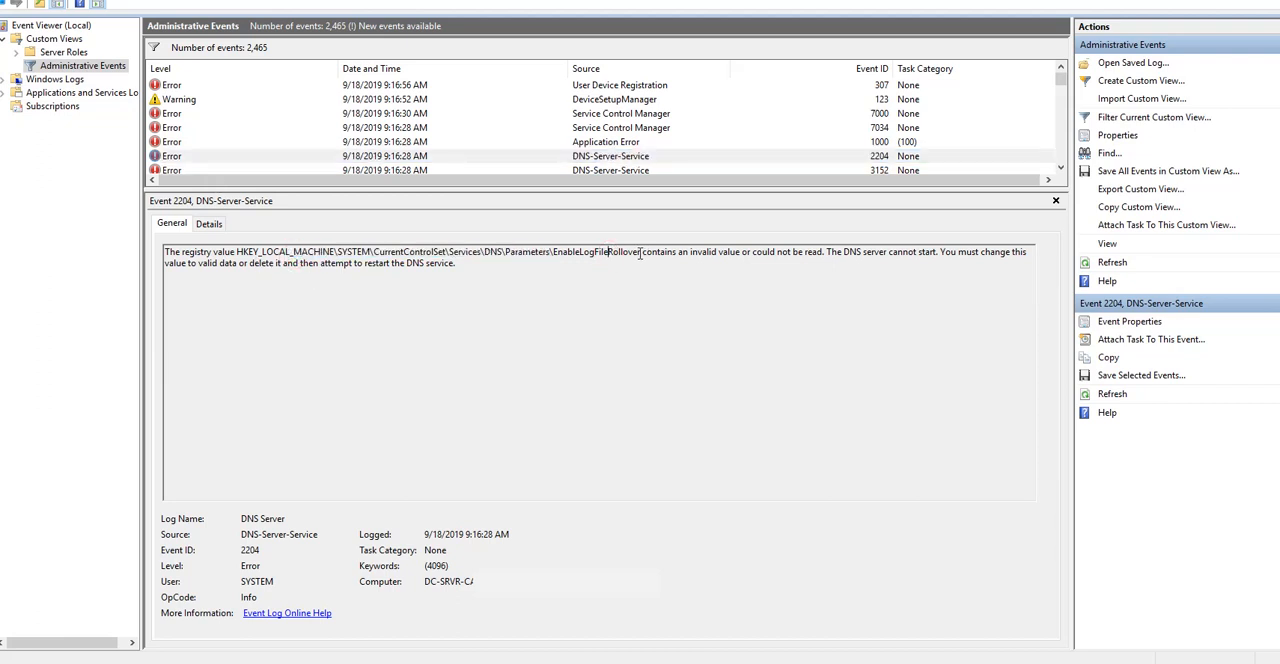
Select the EnableLogFileRollover value name in event 2204's description and move on to Registry Editor.
double_click(596, 252)
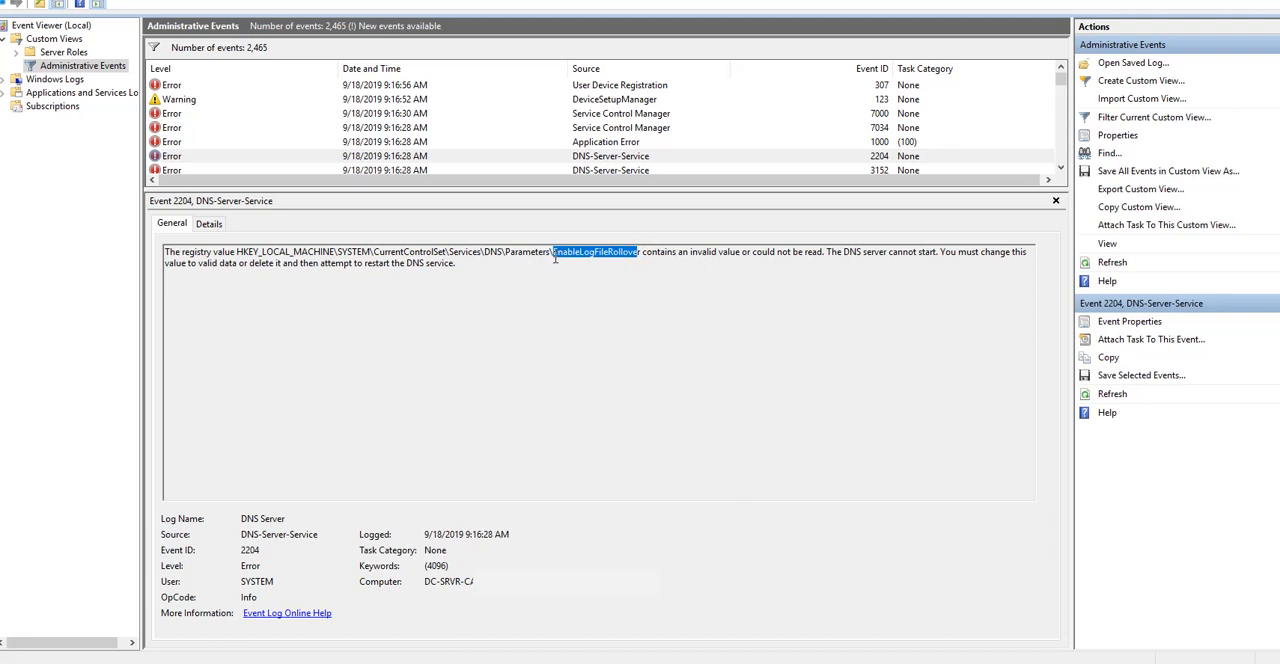
mouse_move(652, 308)
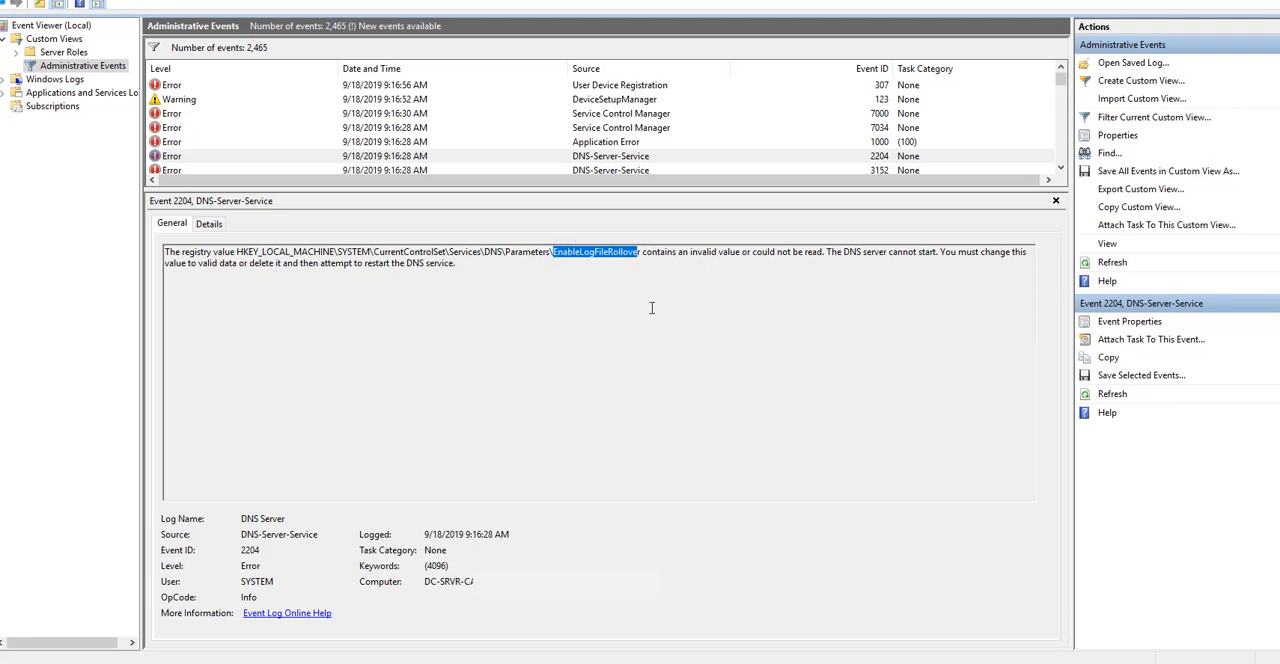
left_click(564, 416)
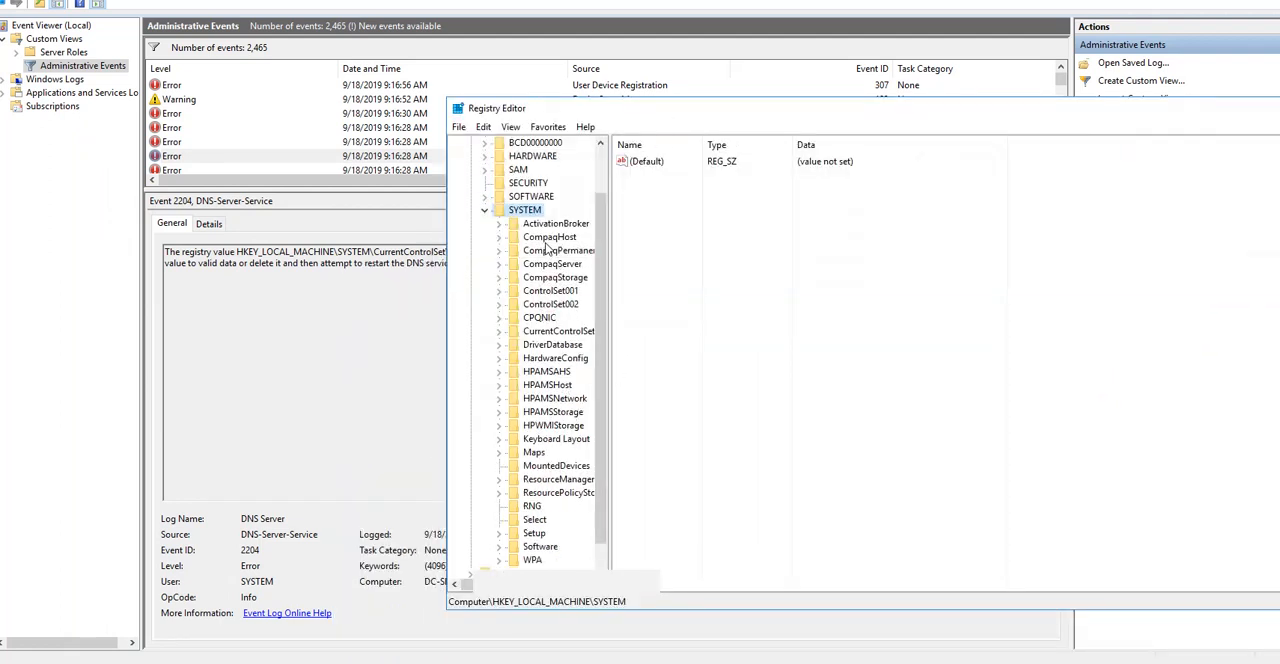
Browse HKLM\SYSTEM\CurrentControlSet\Services\DNS and select its Parameters key.
left_click(558, 332)
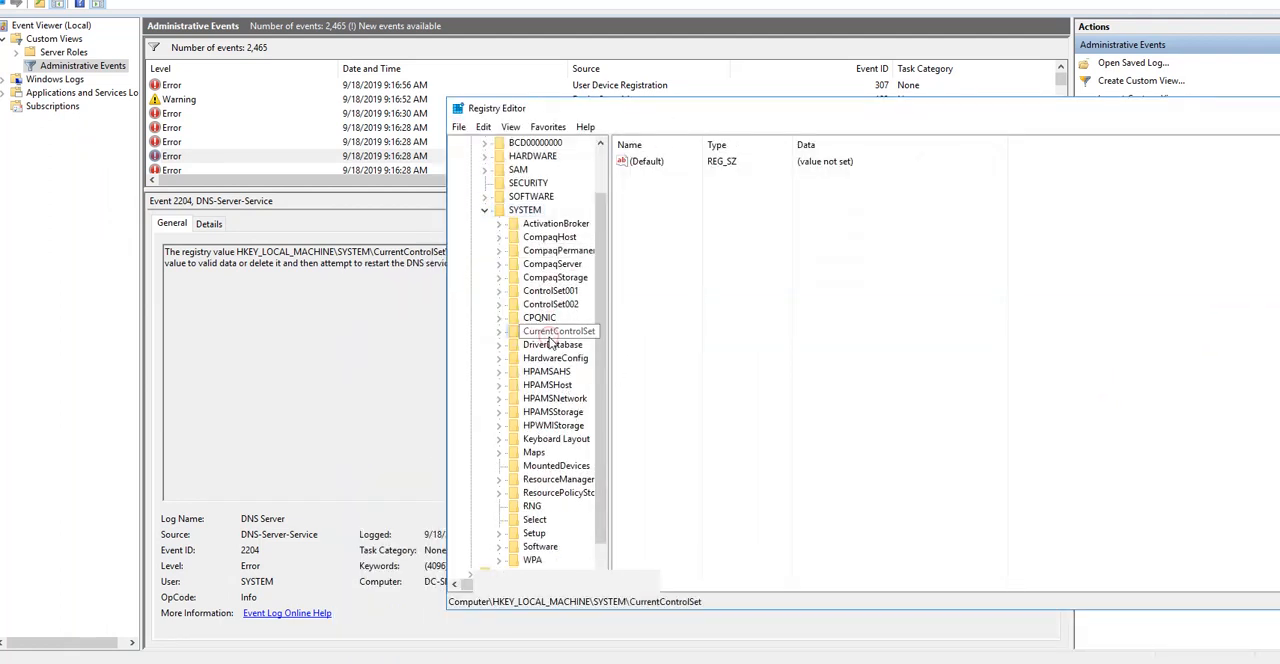
left_click(498, 332)
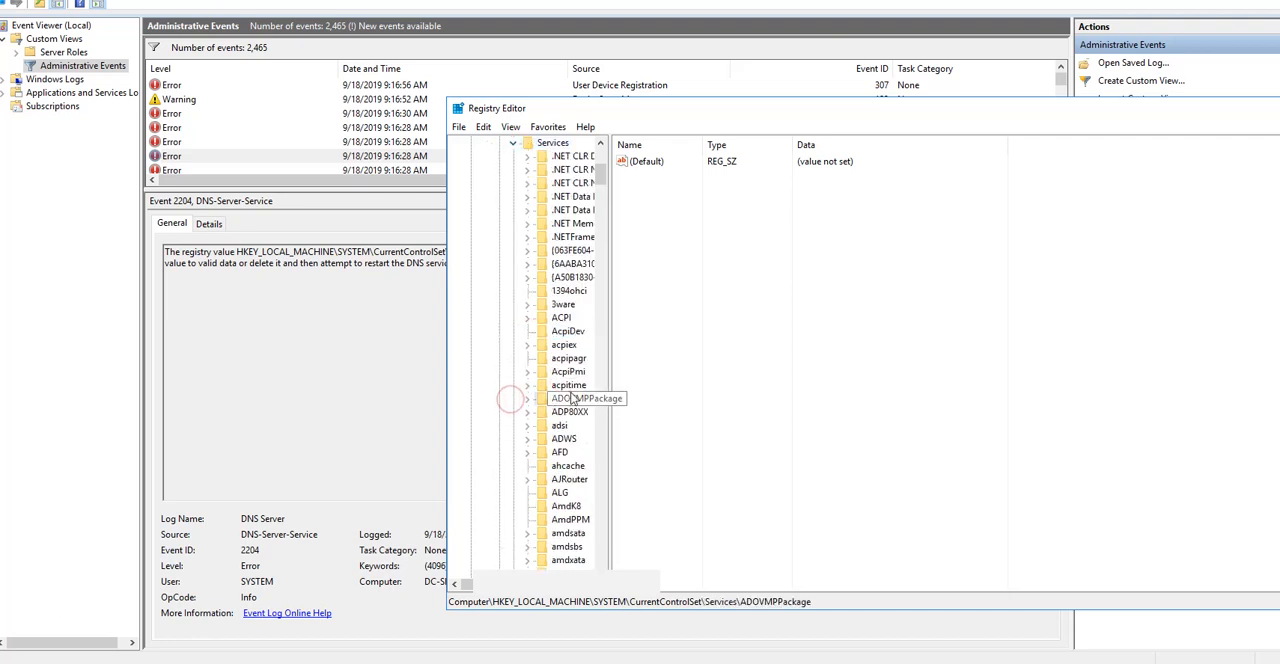
left_click(560, 398)
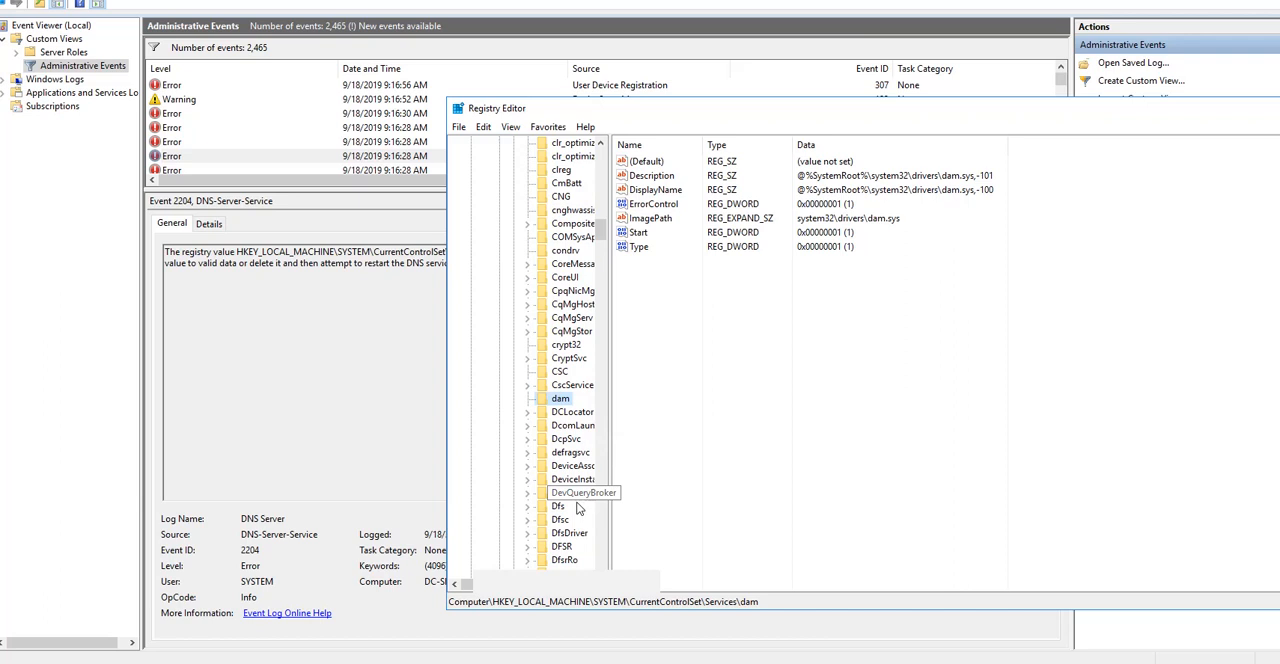
scroll("down", 3)
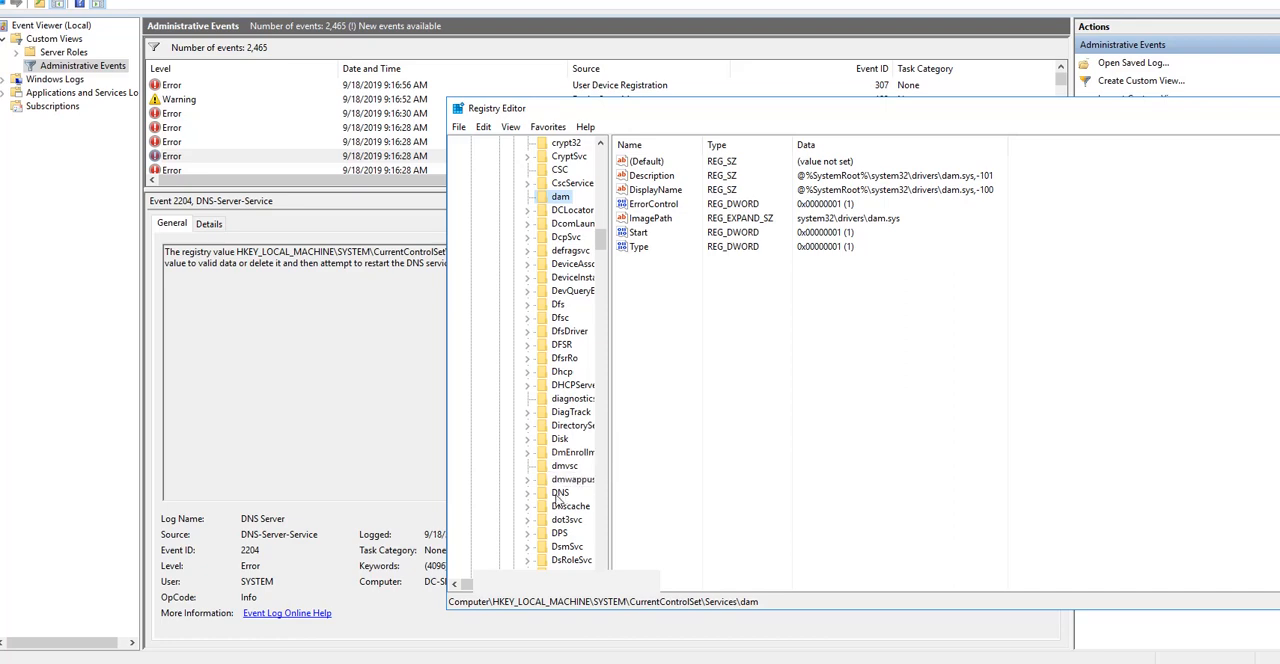
left_click(580, 504)
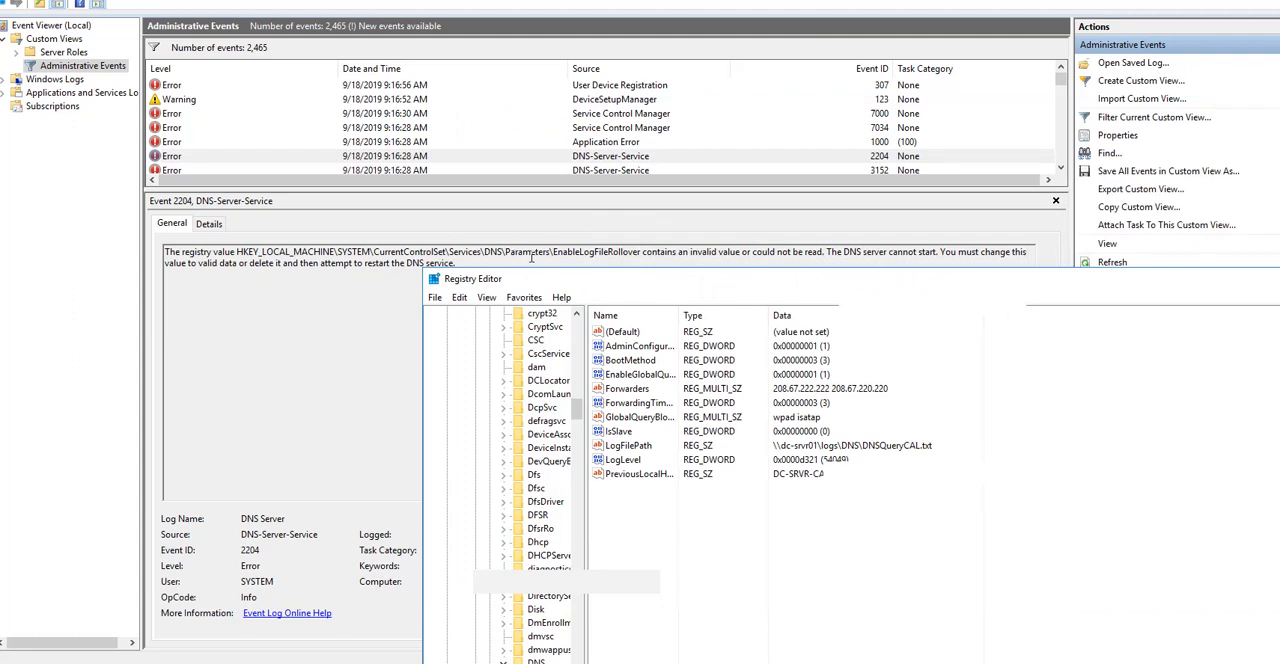
left_click(620, 432)
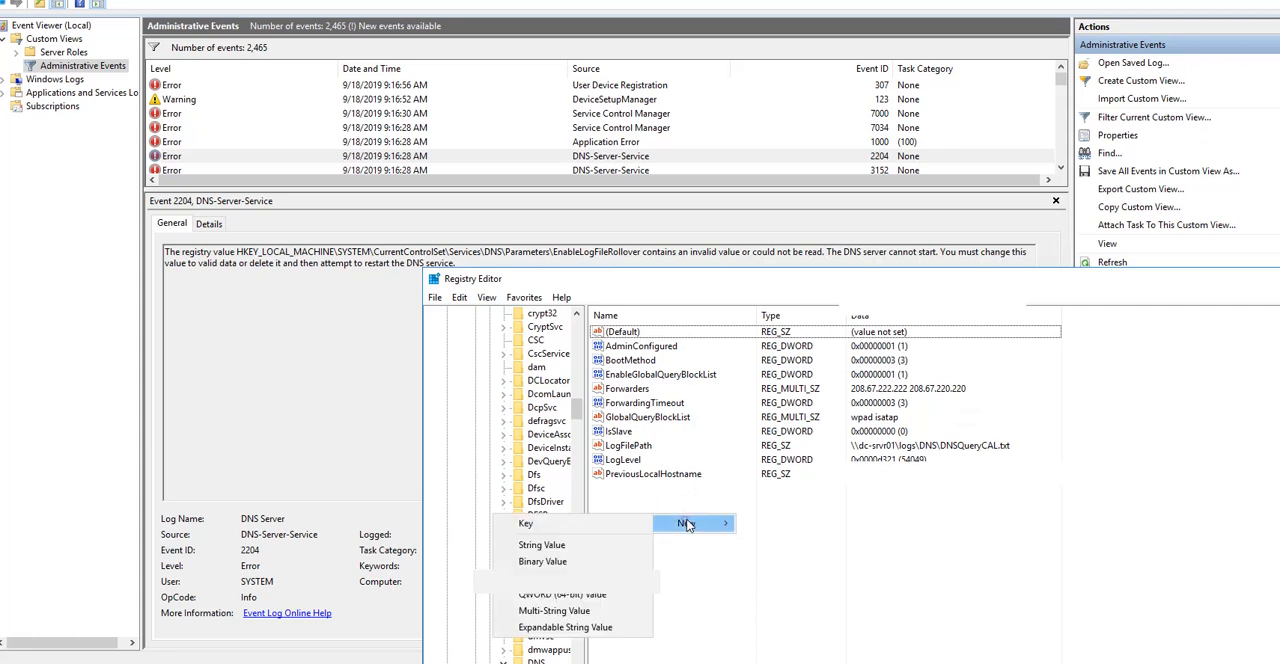
Create a DWORD value named EnableLogFileRollover under Parameters with data 1.
left_click(564, 596)
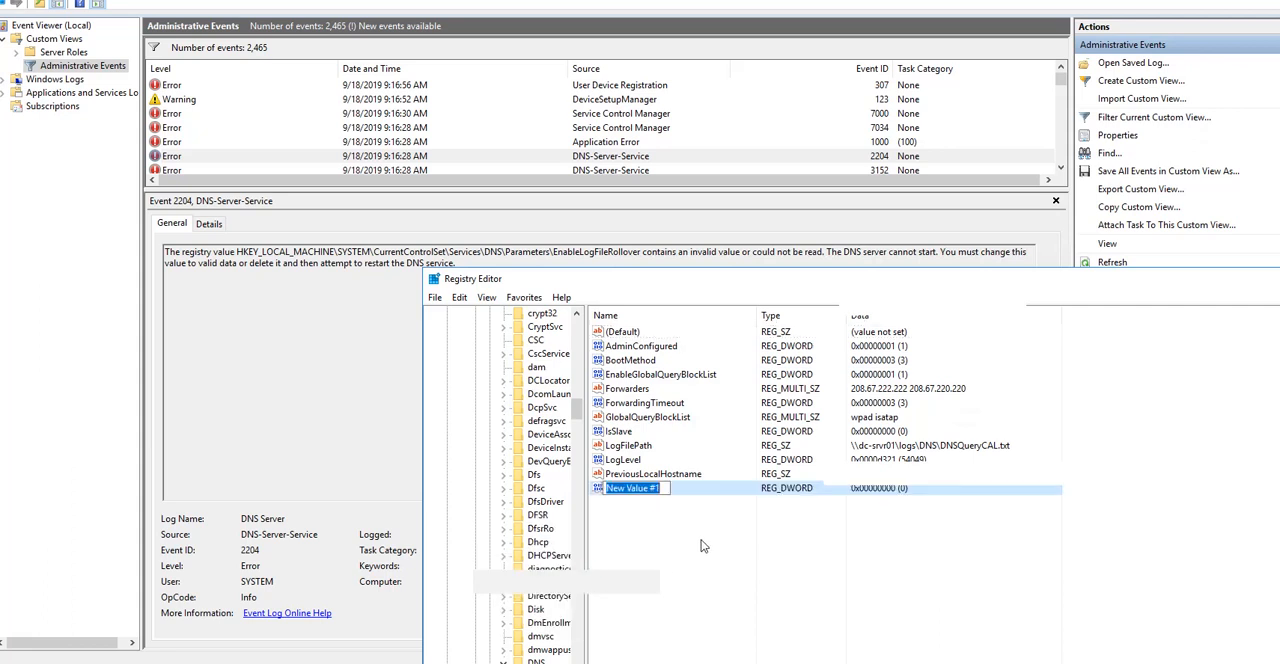
type("EnableLogFileRollover")
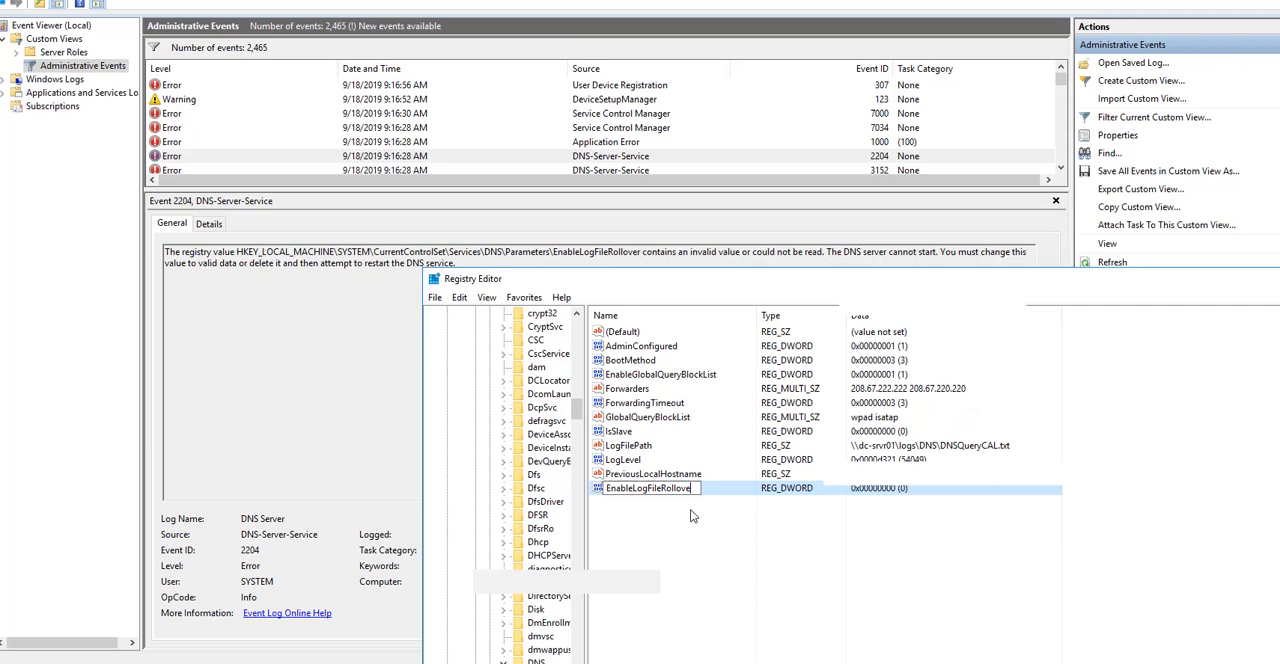
double_click(648, 488)
type("1")
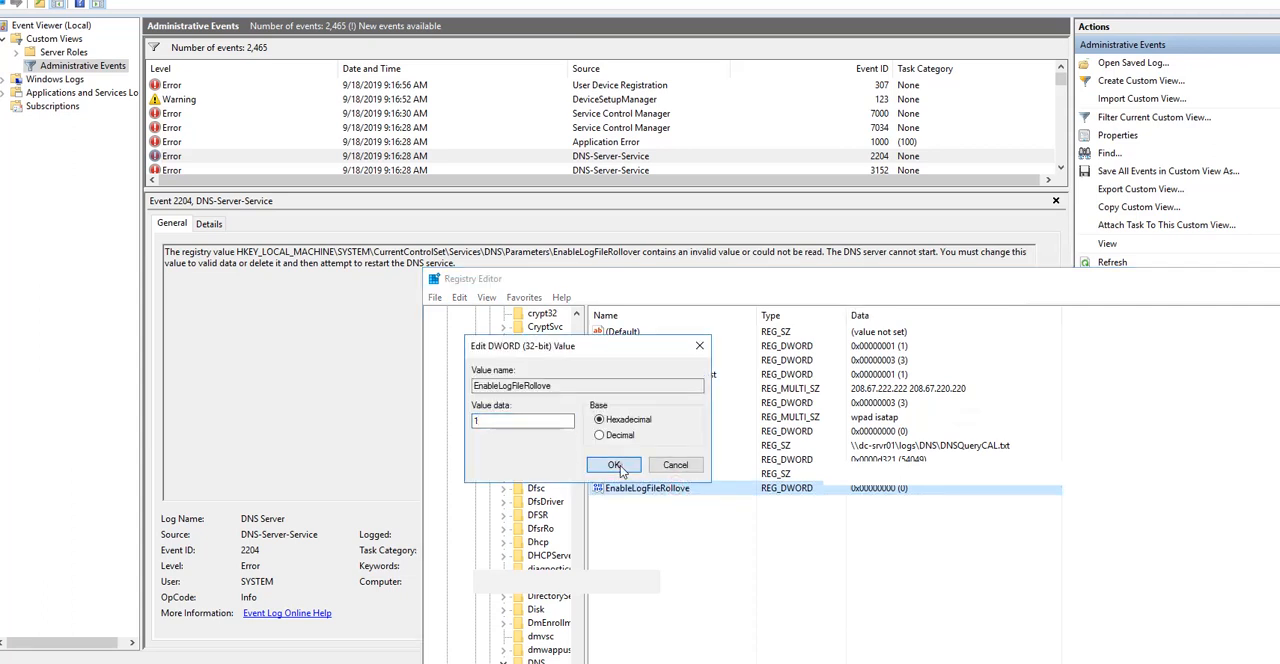
left_click(616, 466)
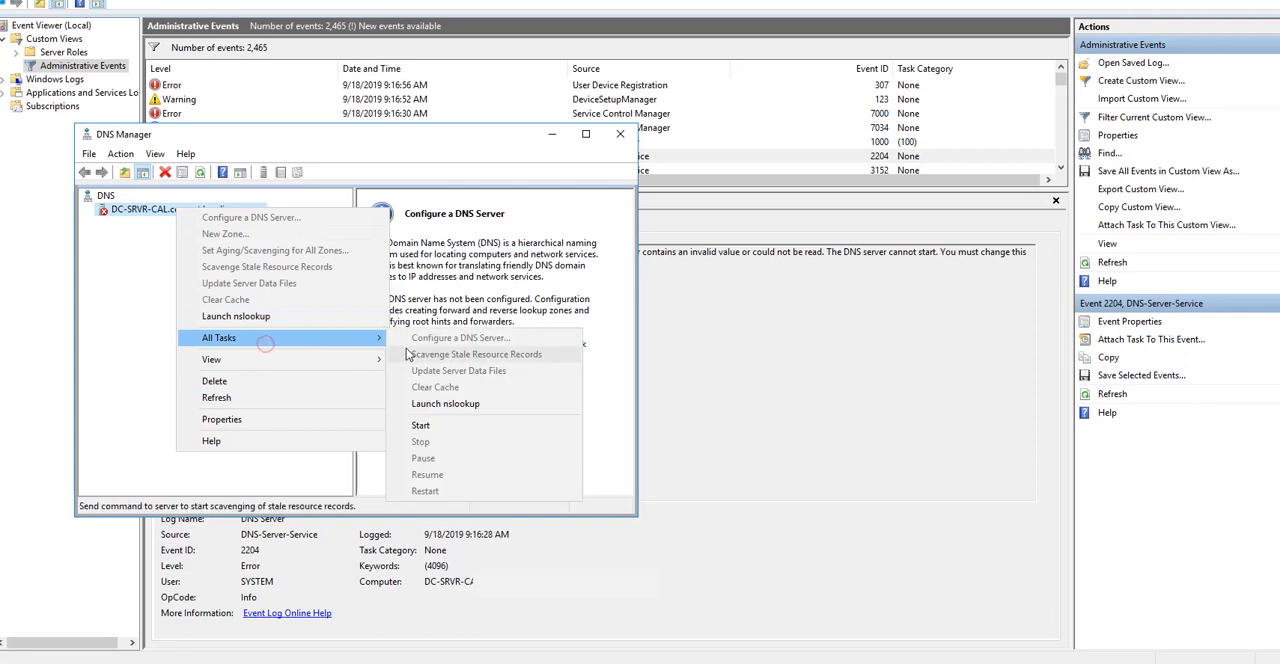
left_click(420, 424)
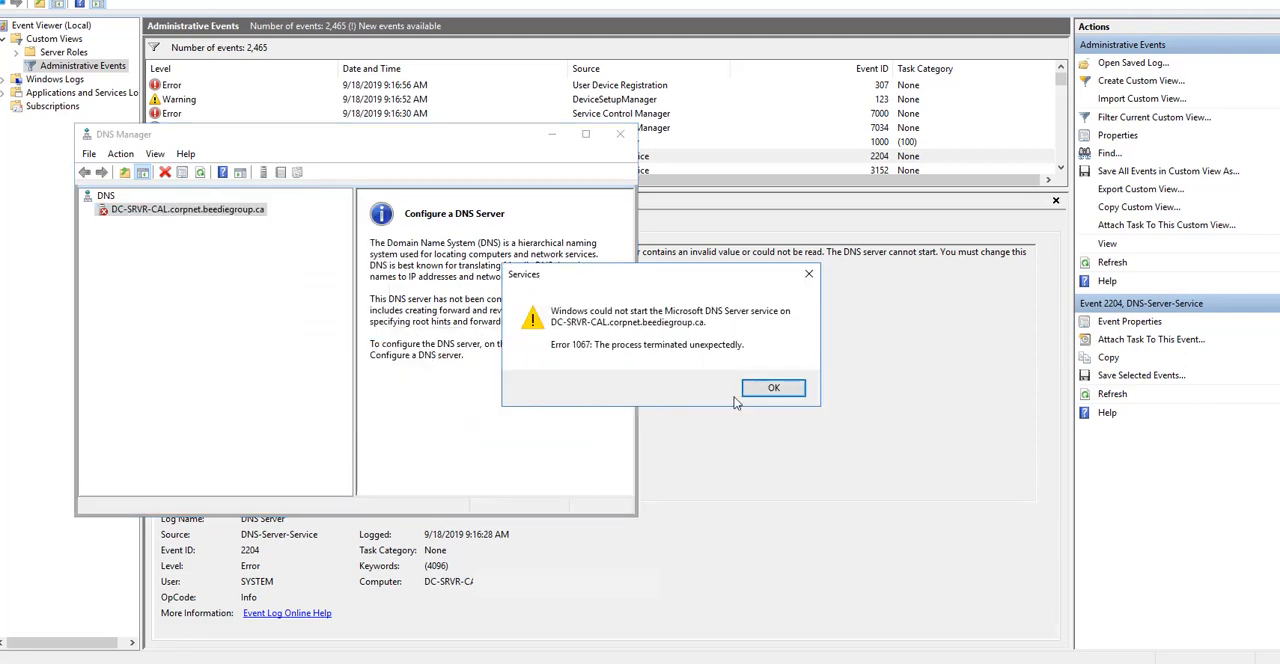
left_click(772, 388)
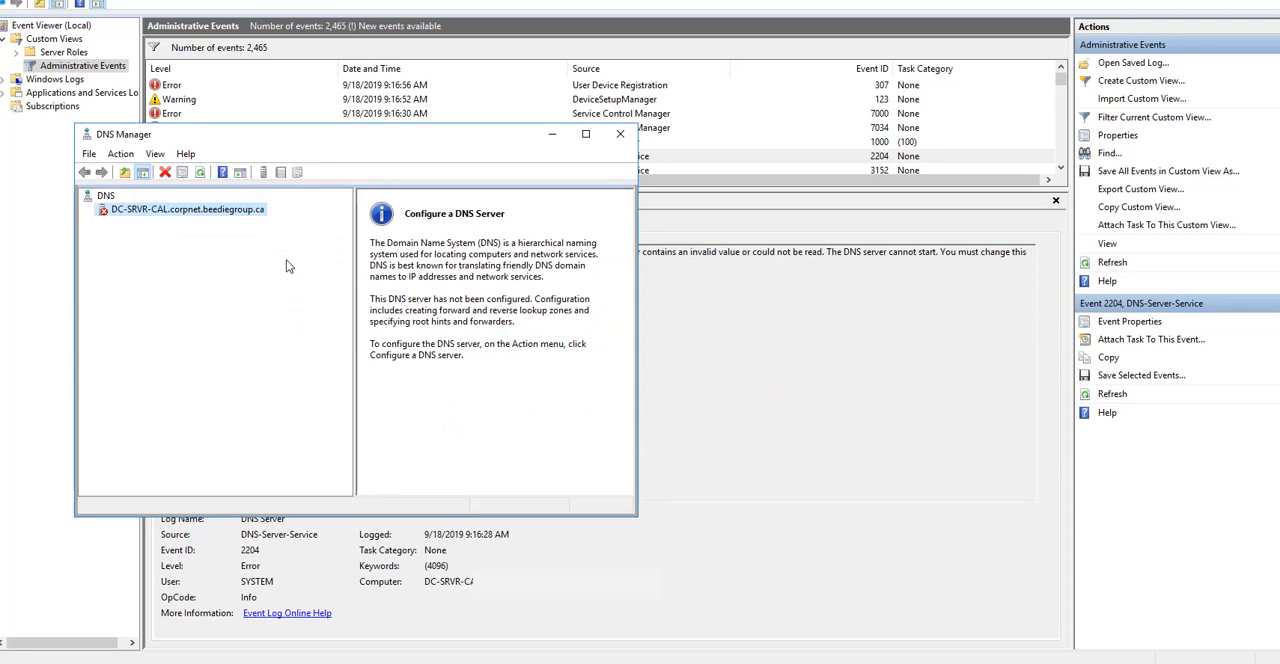
mouse_move(652, 440)
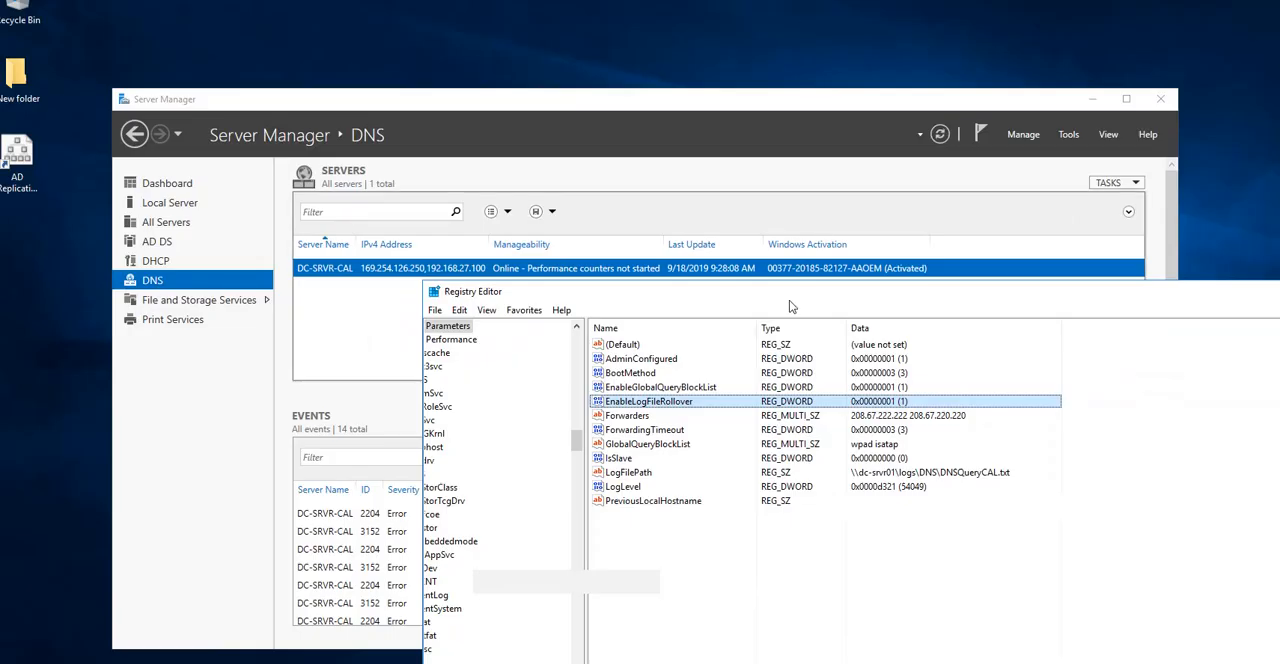
mouse_move(670, 412)
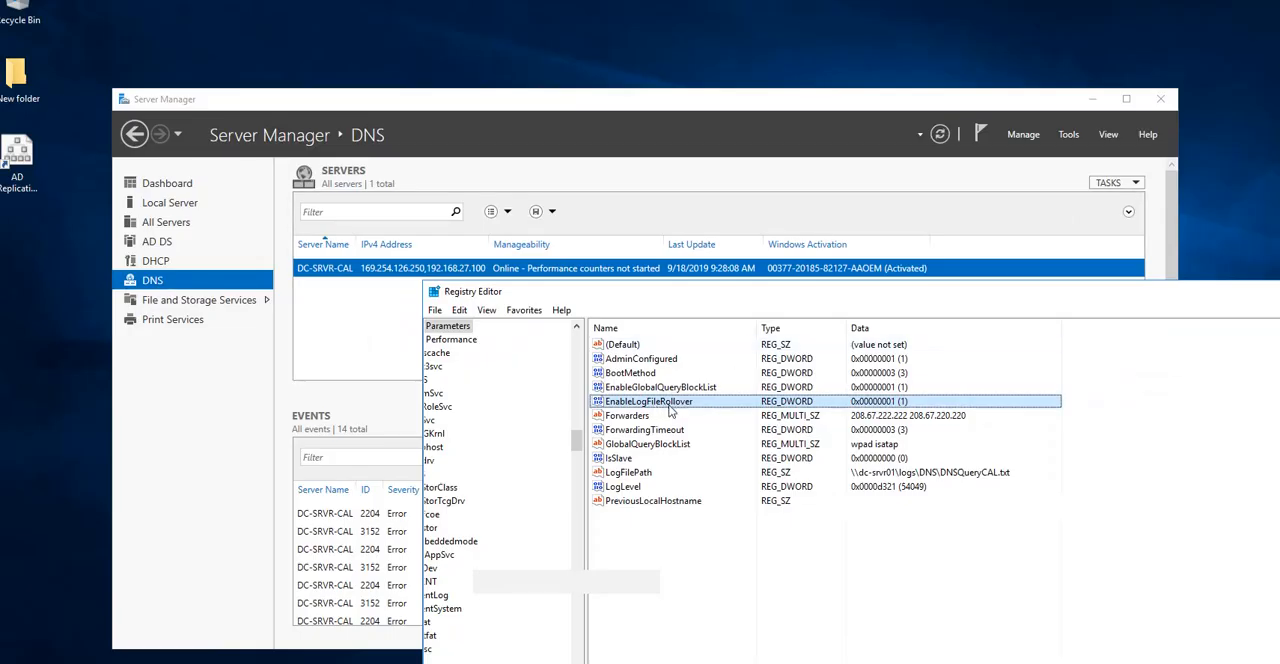
Rename the EnableLogFileRollover value to correct its name.
right_click(648, 400)
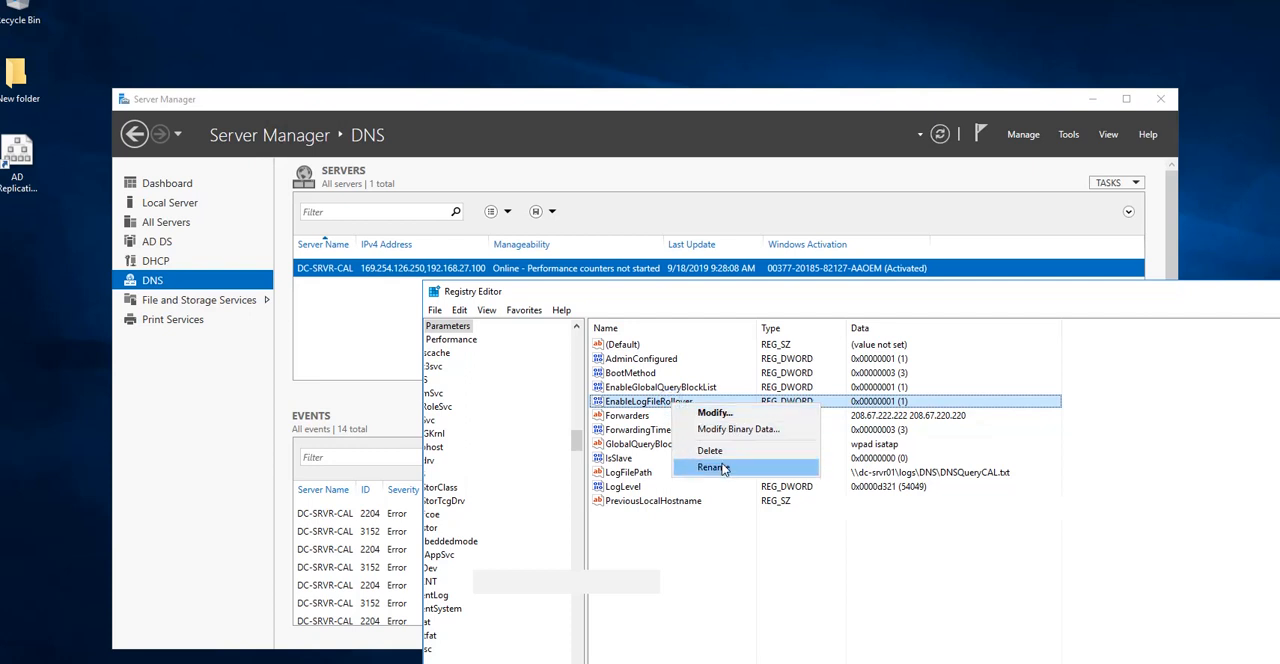
left_click(712, 468)
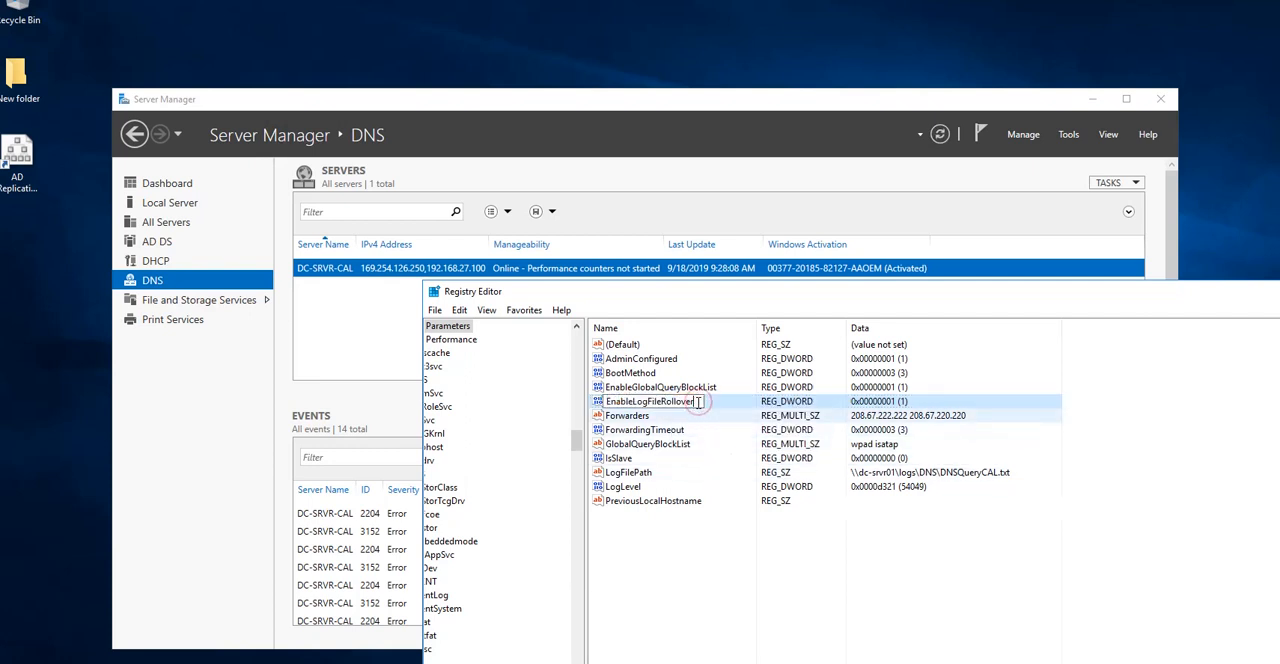
mouse_move(724, 410)
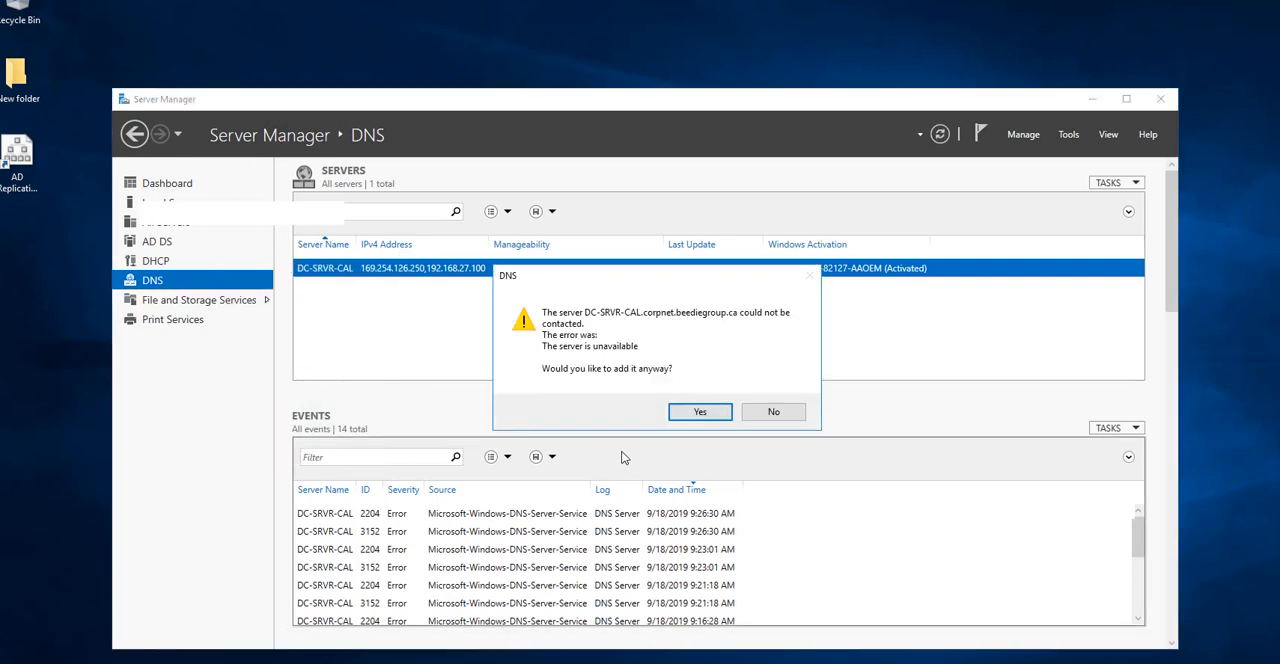
Add the uncontactable server, start the DNS service successfully and refresh to list its zones.
left_click(700, 412)
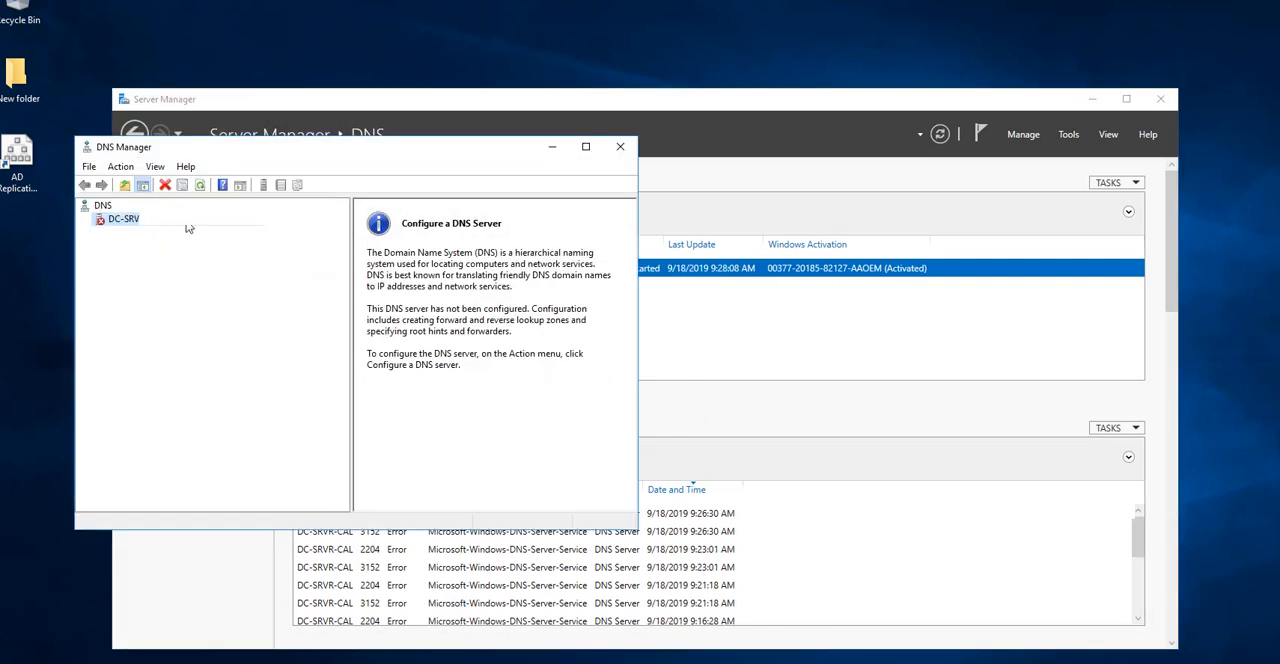
right_click(124, 218)
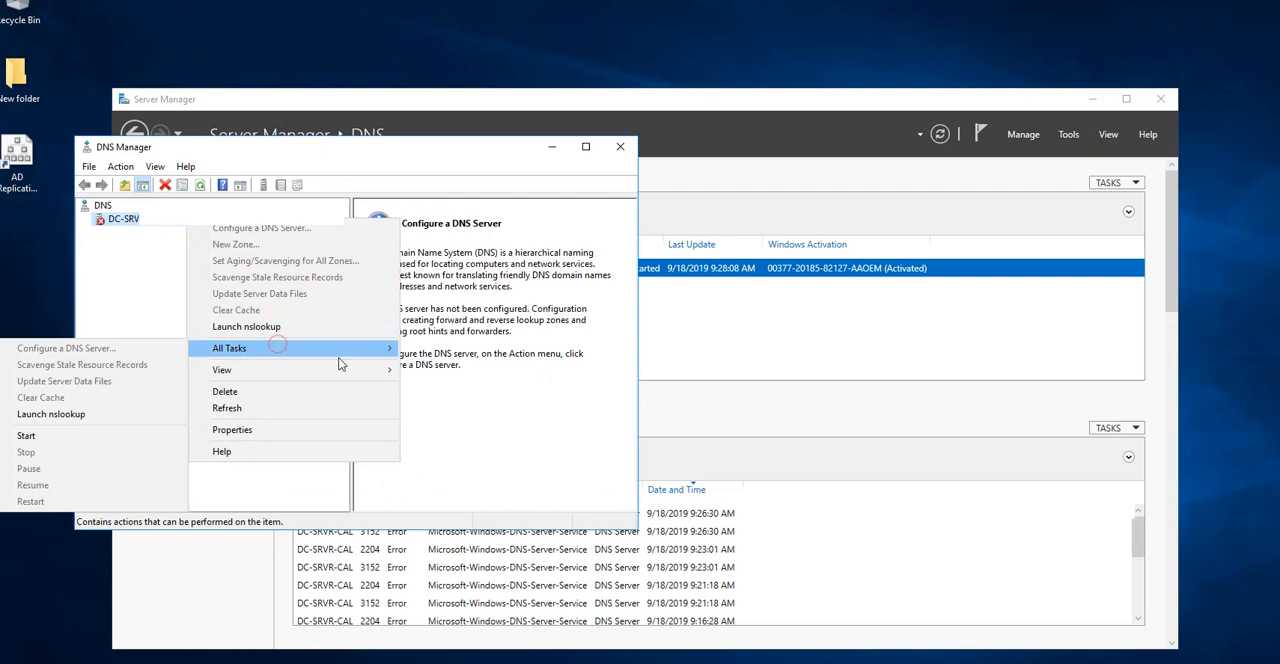
left_click(26, 436)
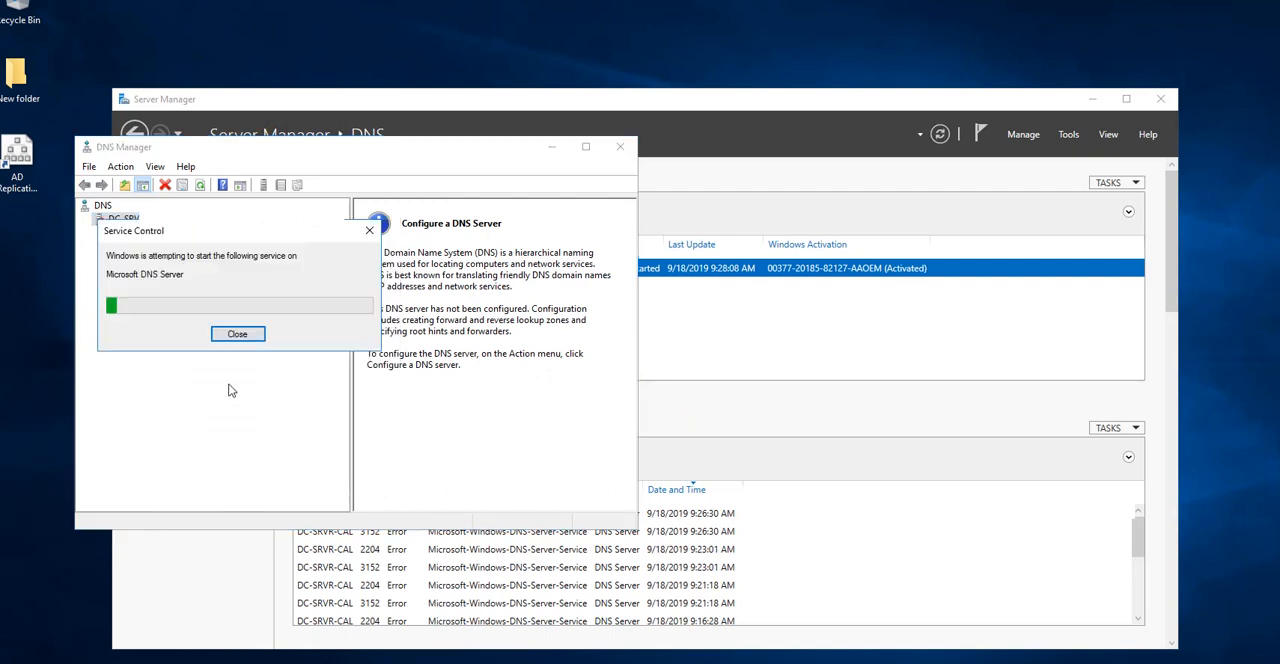
left_click(236, 332)
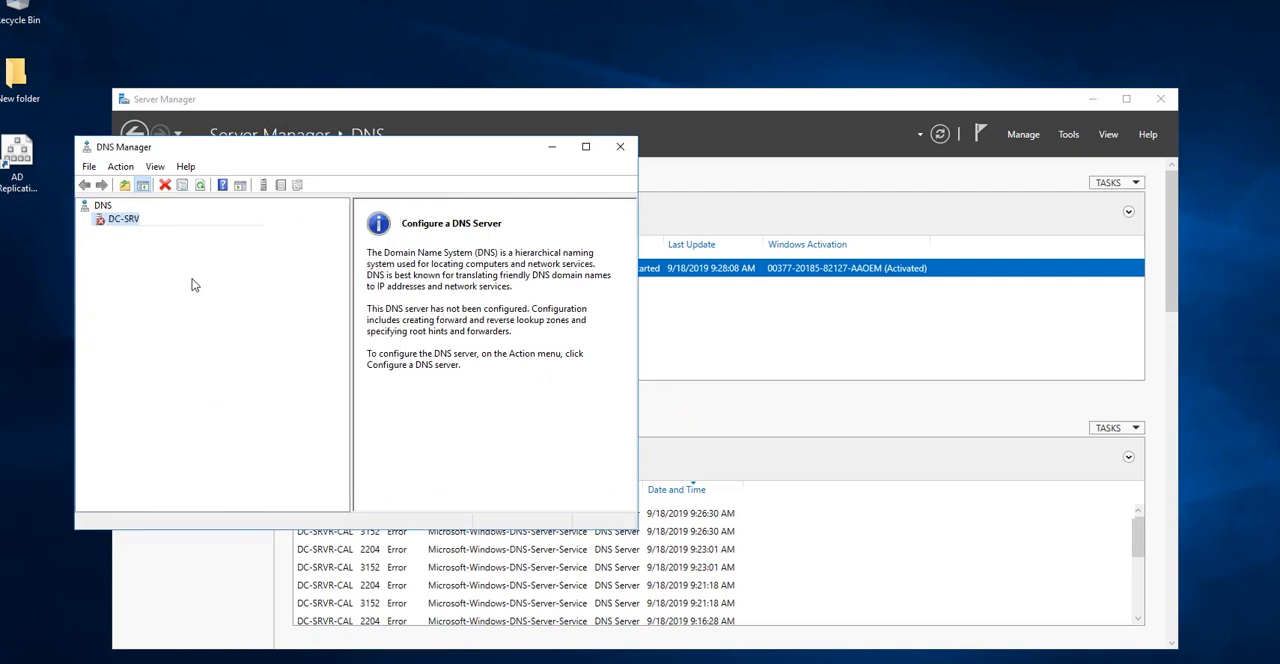
left_click(124, 218)
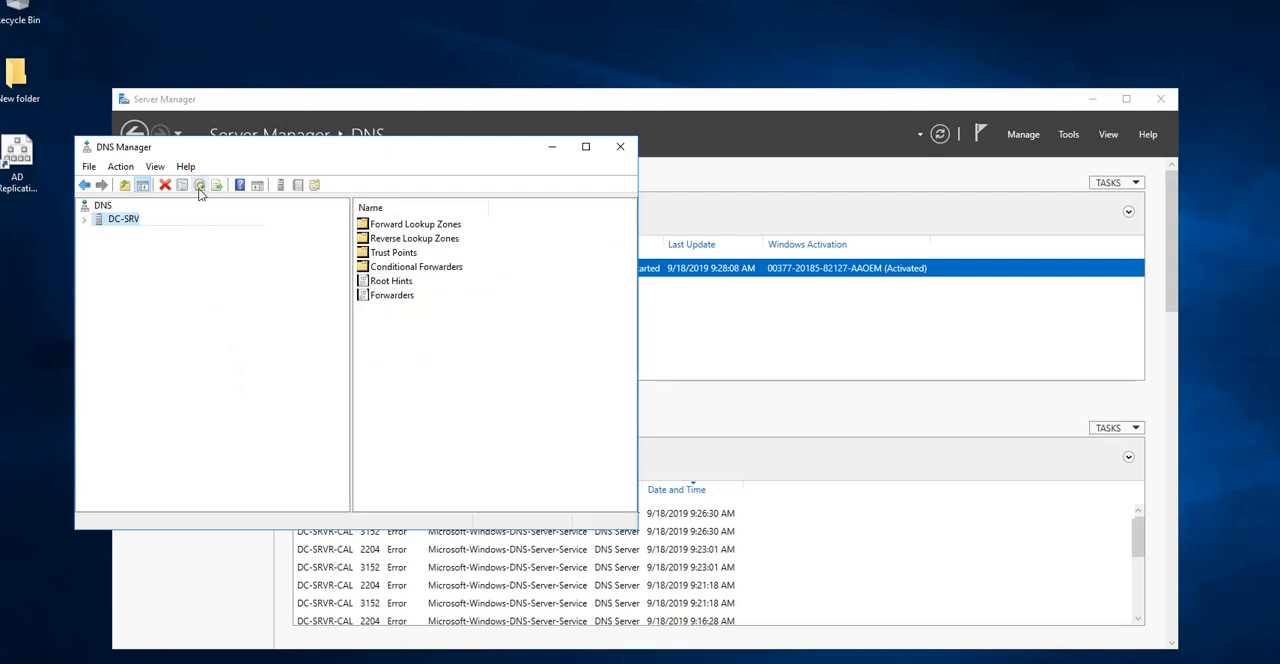